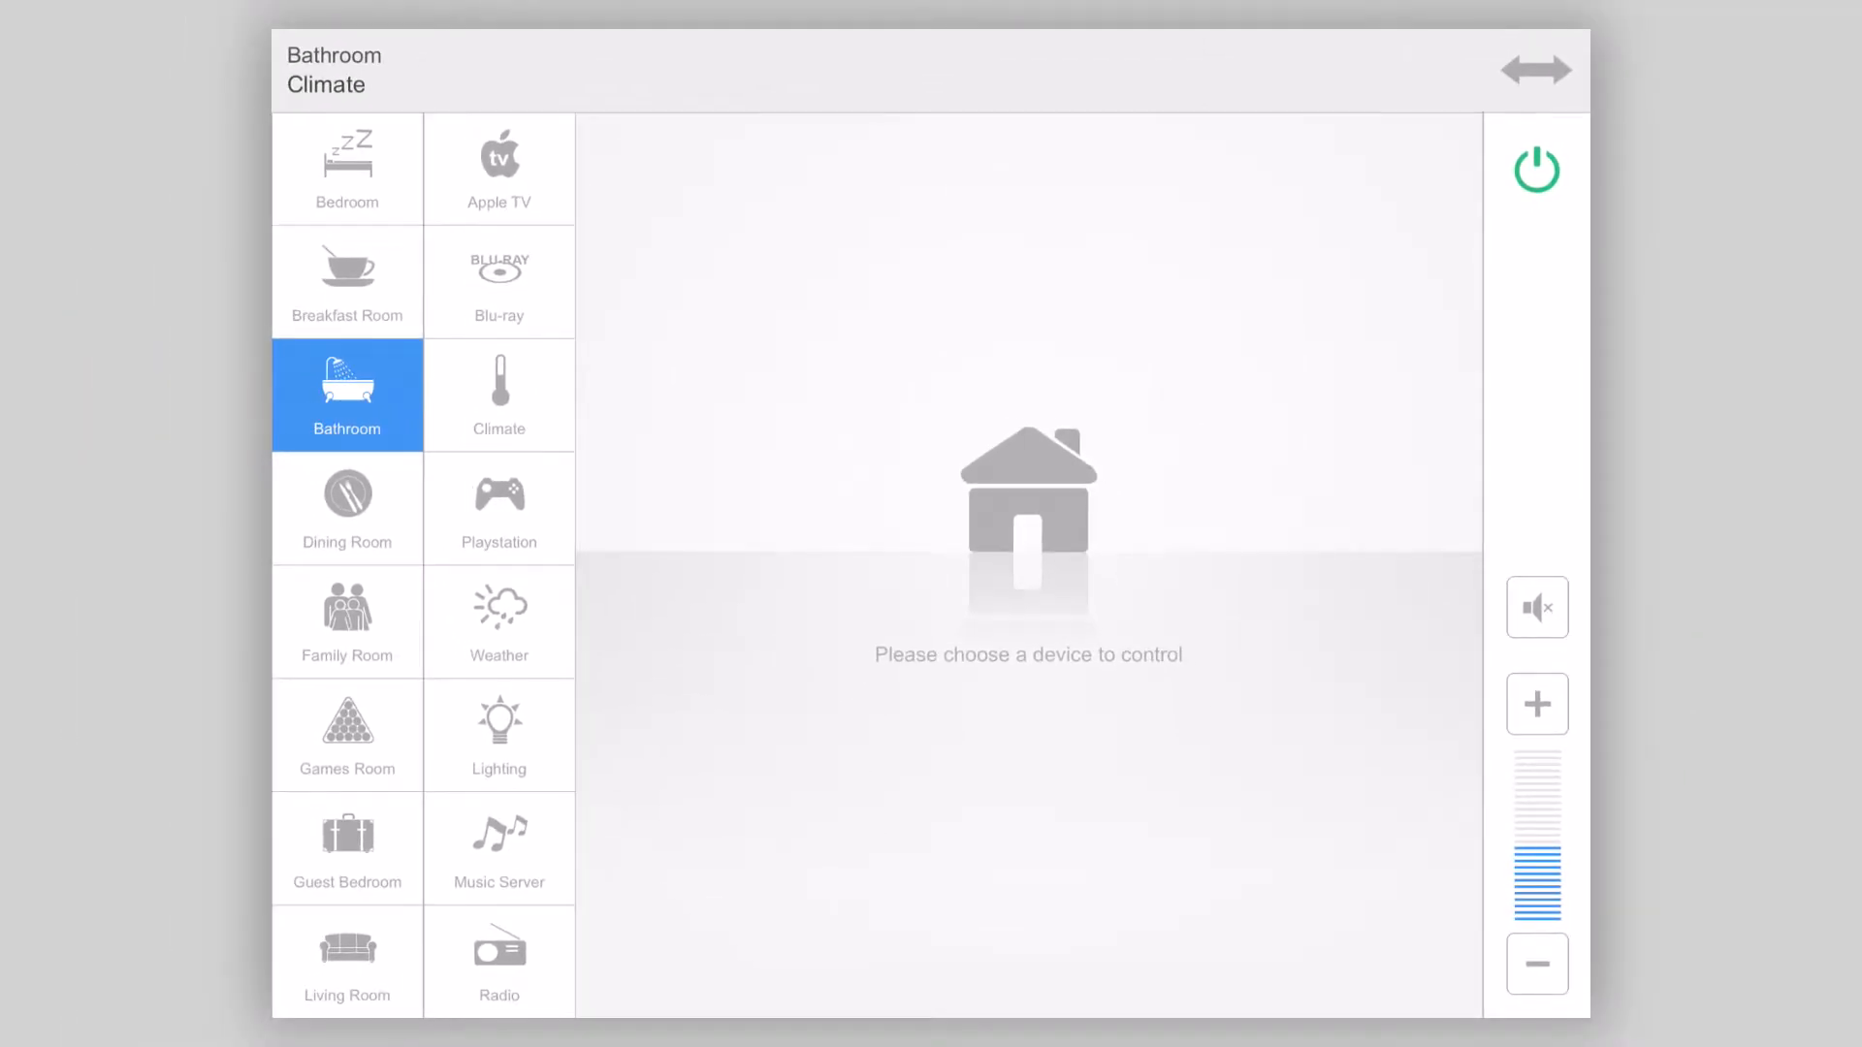
Pick Living Room from the rooms list and bring up its Apple TV remote
scroll(down, 3)
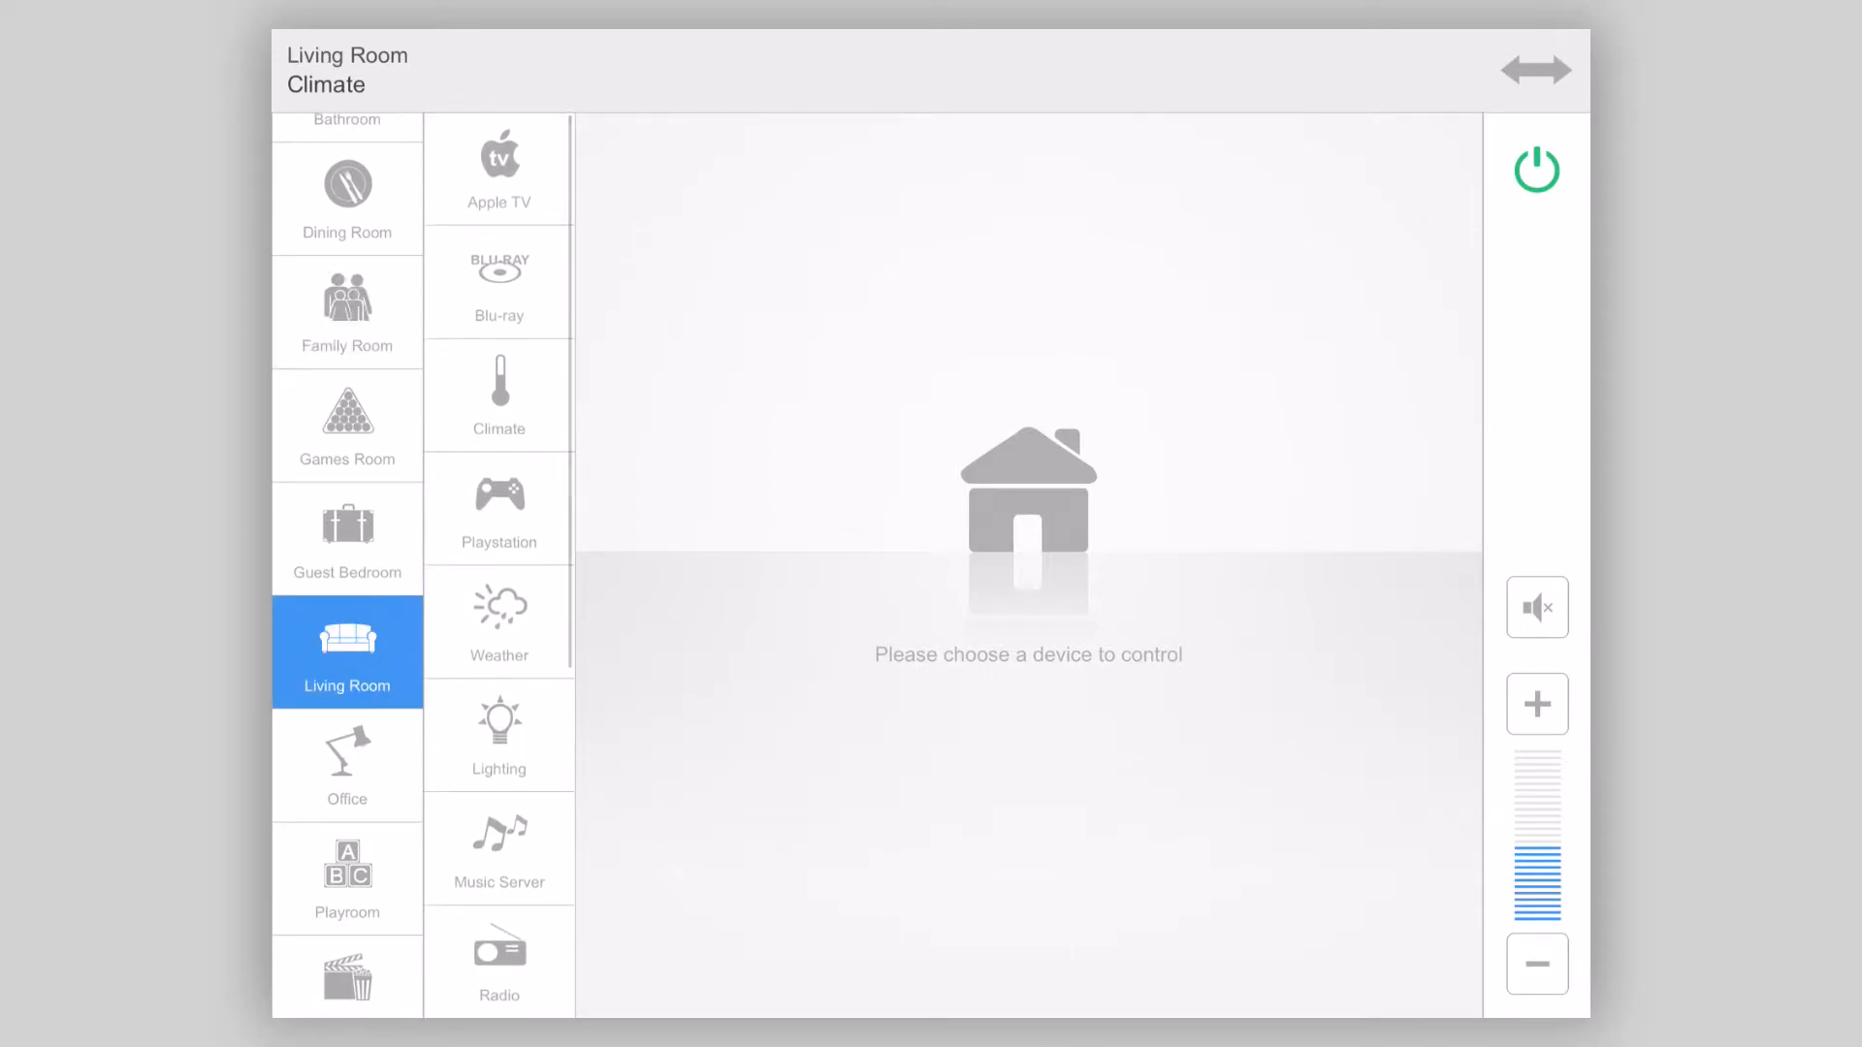
click(499, 169)
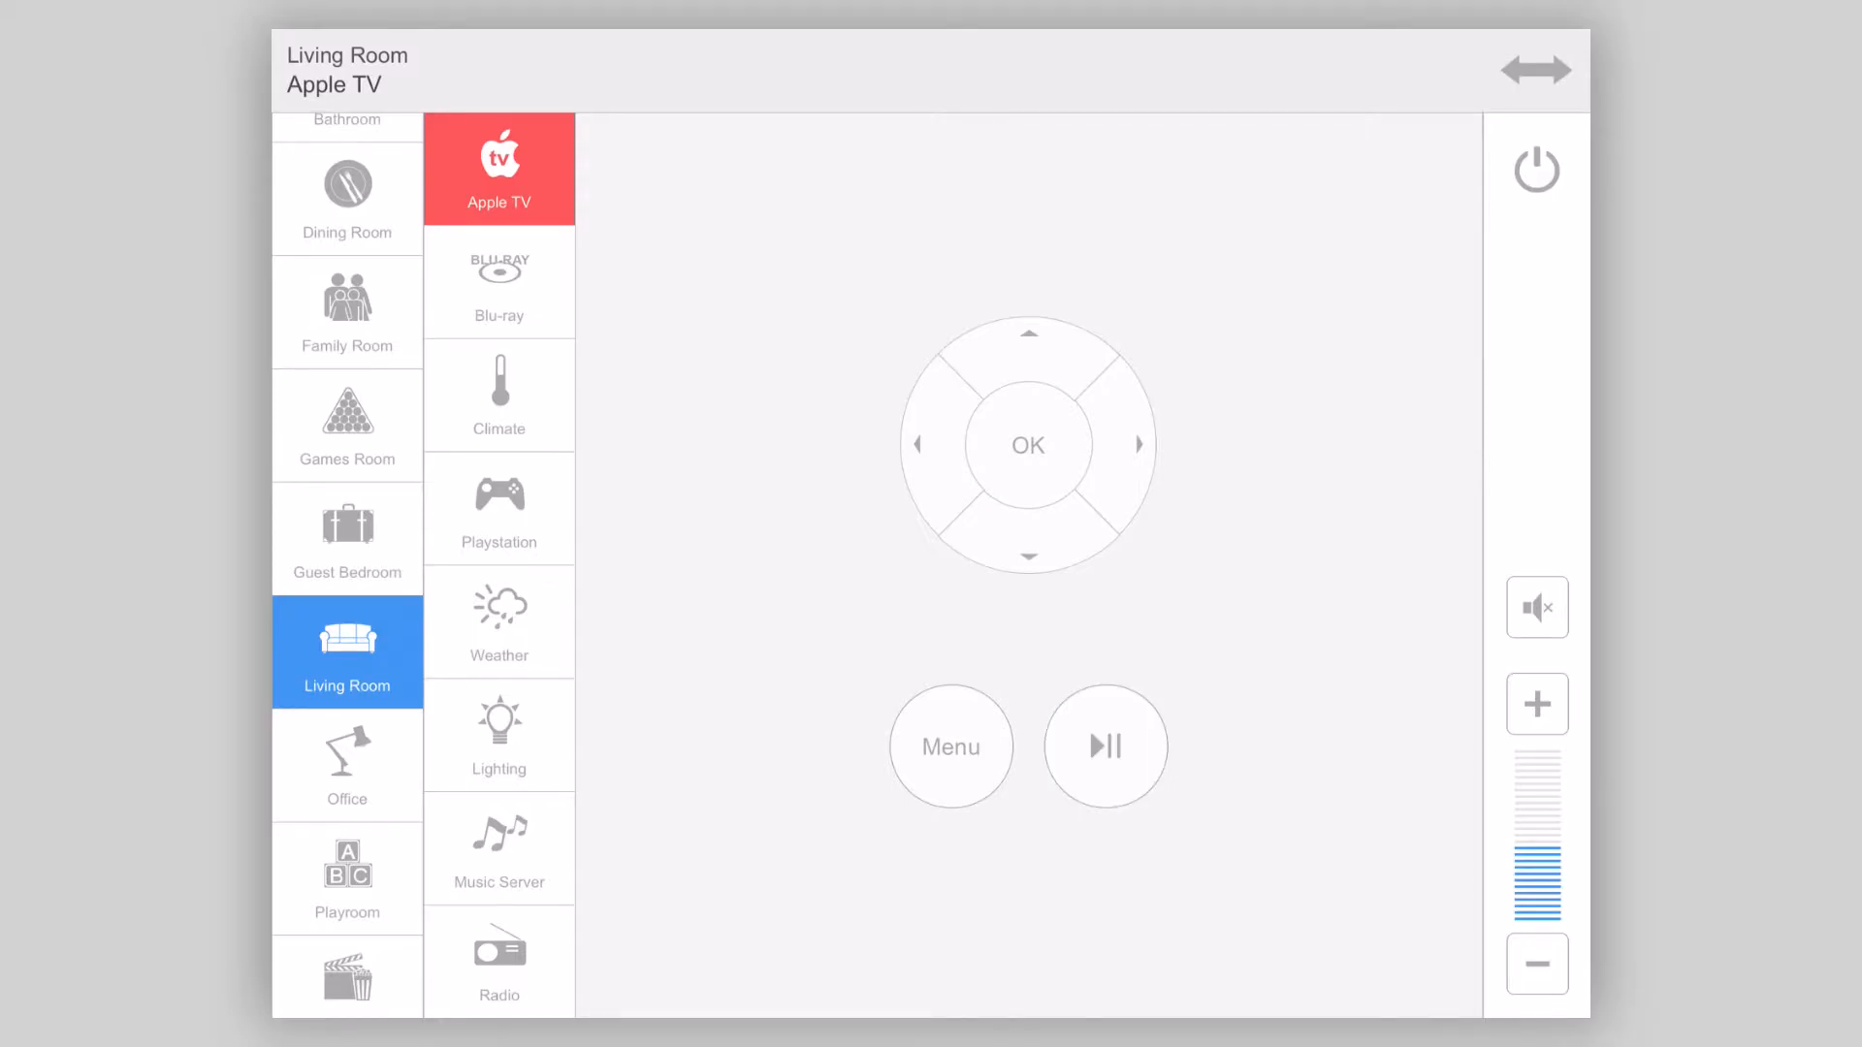
Check climate and Playstation, then dim Chandelier to 54%, Ceiling Lights 85%, Reading Lamp 44%
click(498, 396)
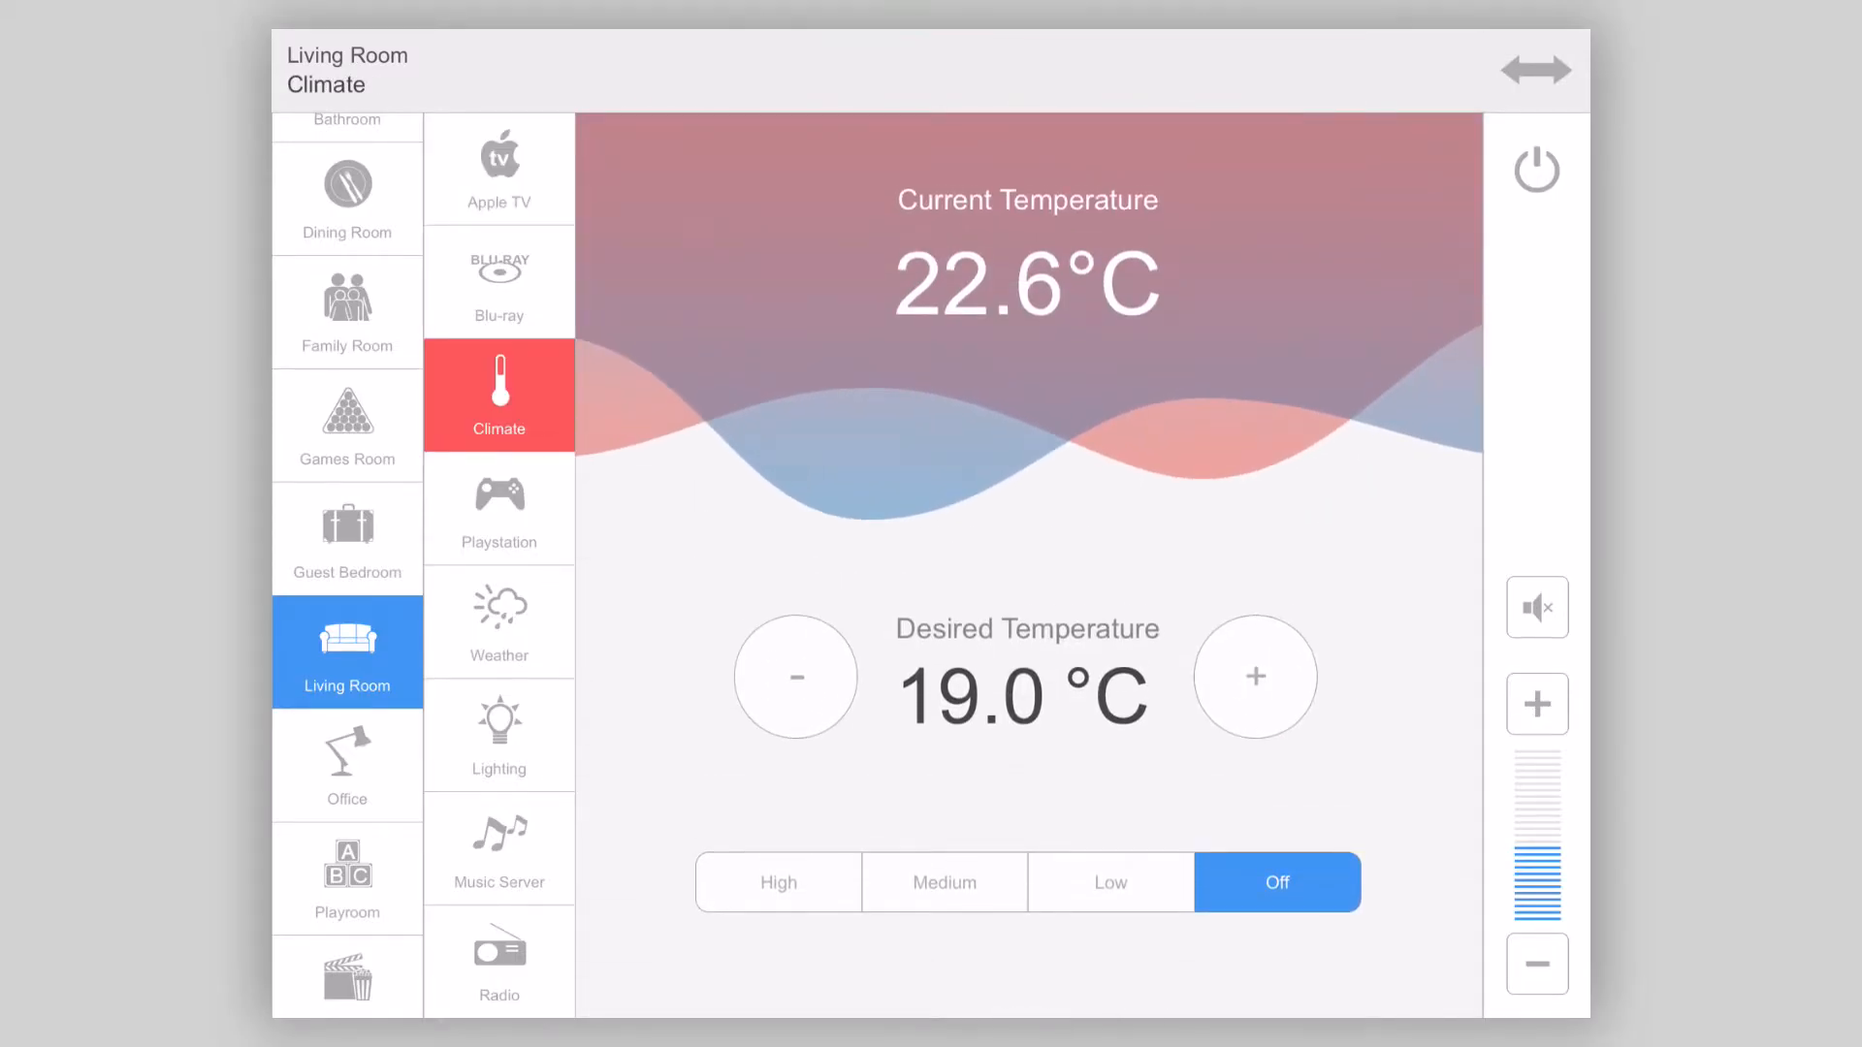
click(778, 883)
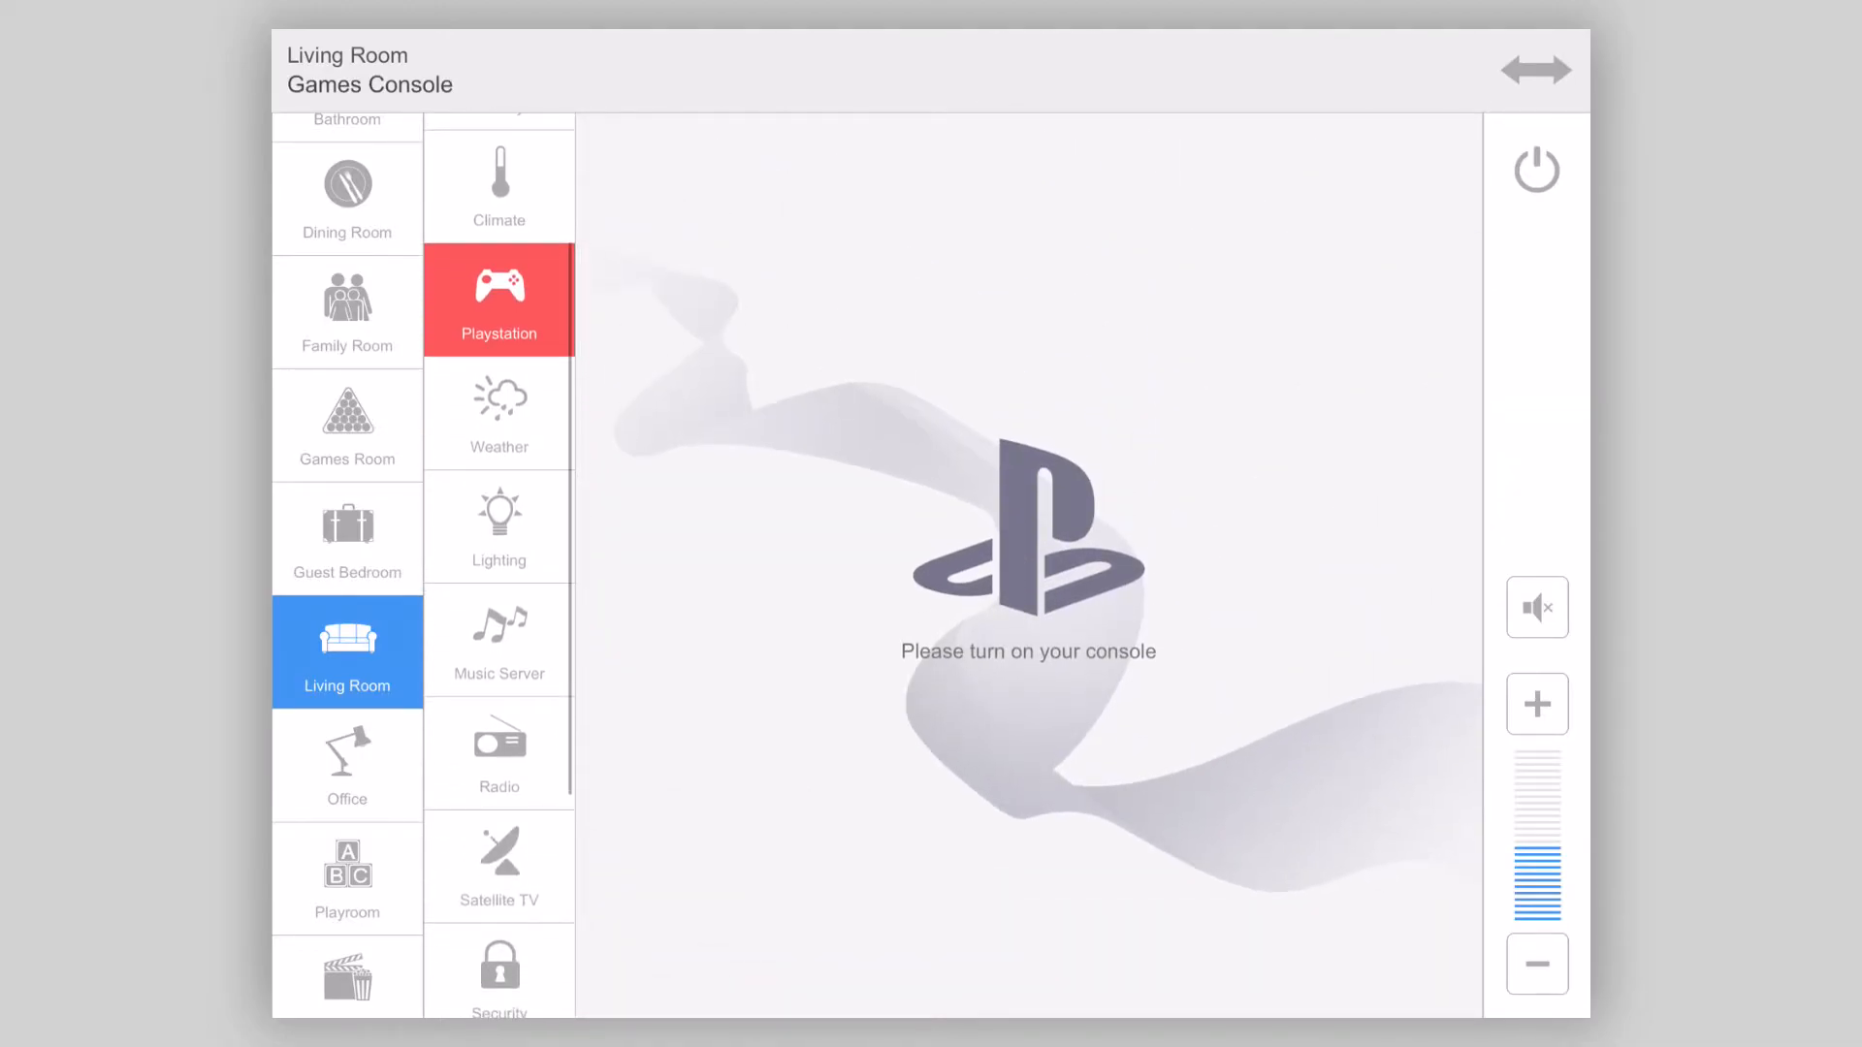
click(498, 526)
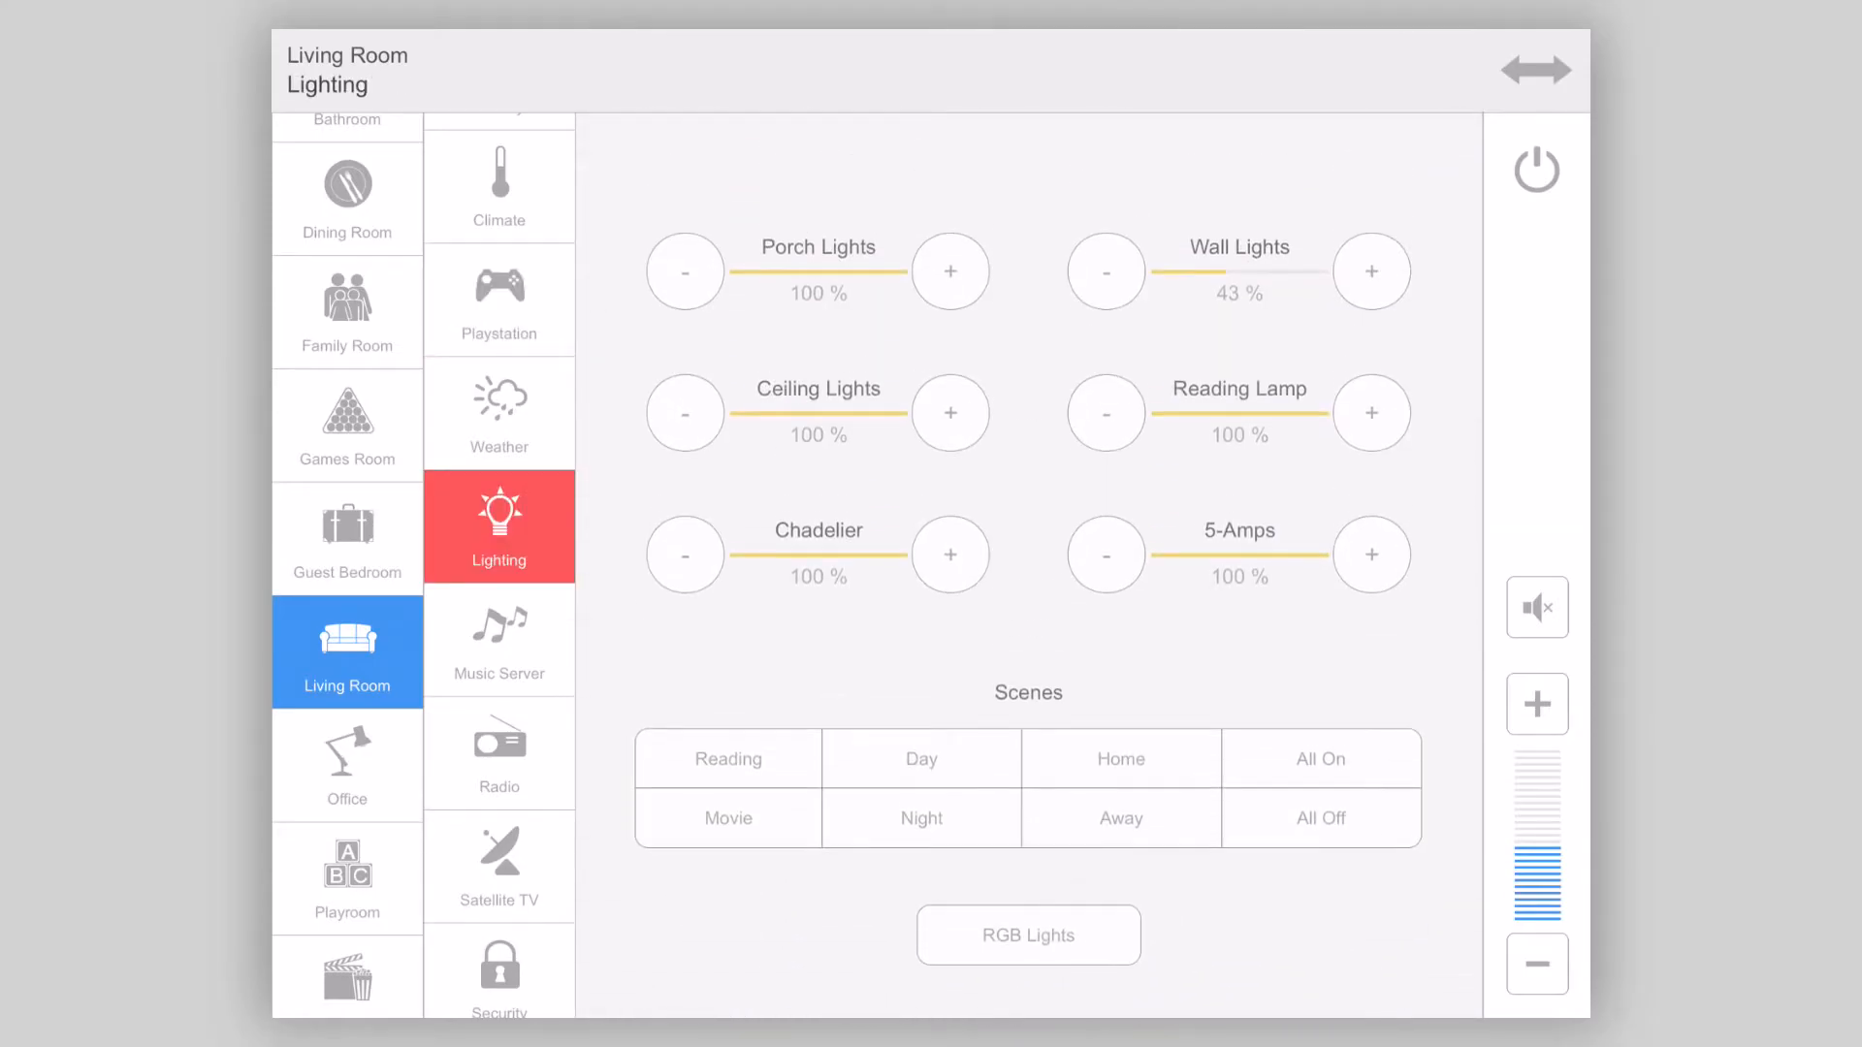
click(1106, 412)
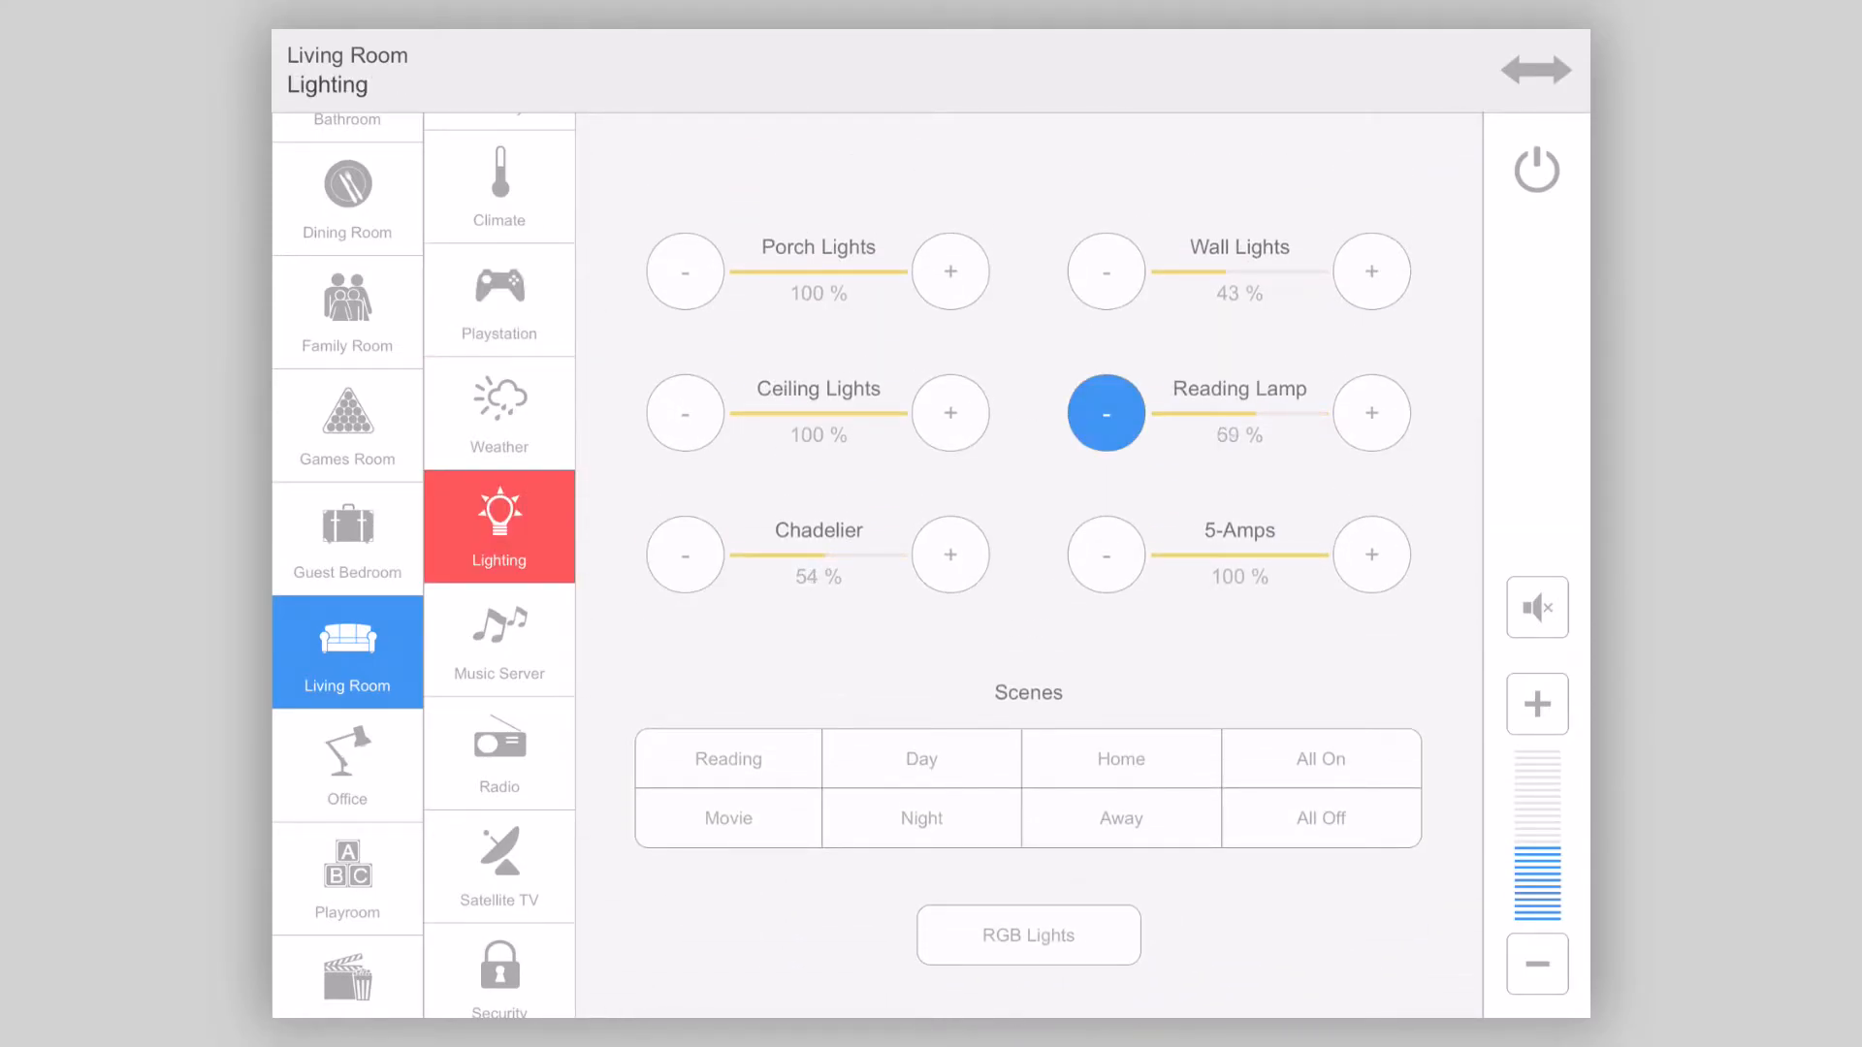
click(1105, 413)
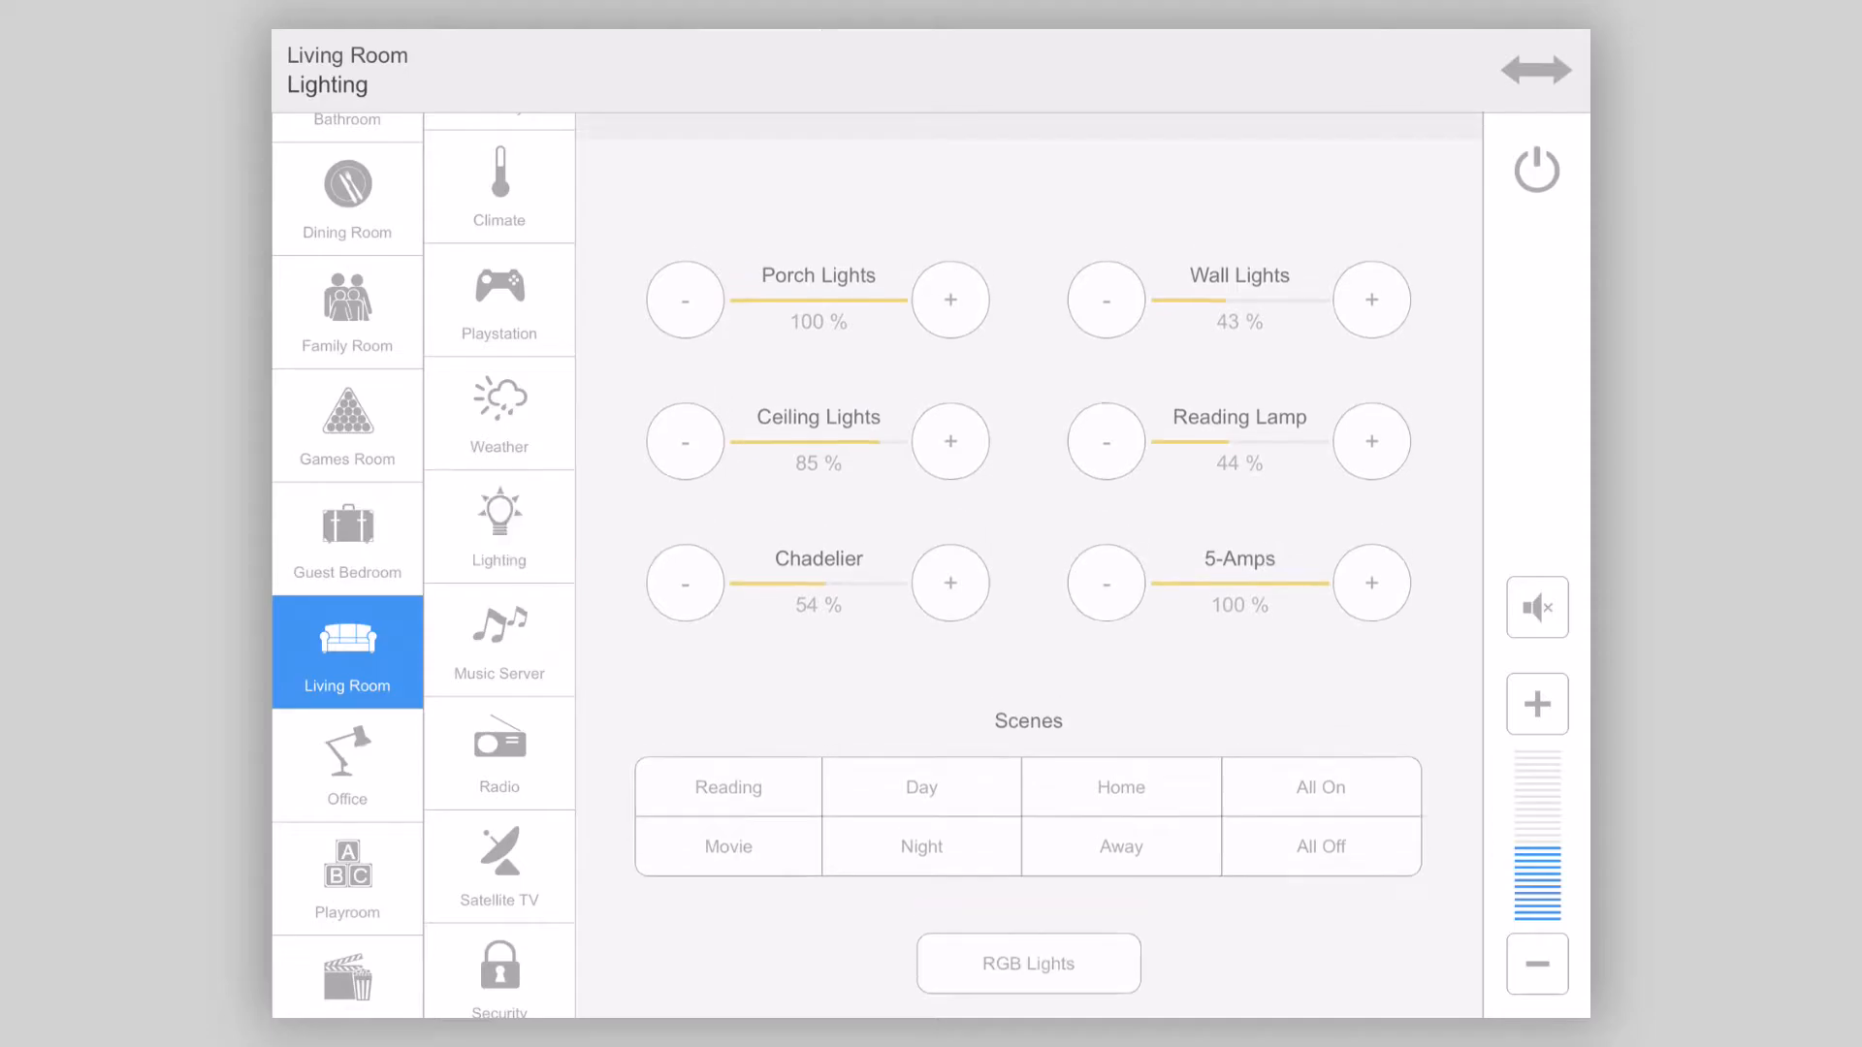
View RGB Lights, play the track Jane on Music Server, then open Satellite TV
click(1028, 963)
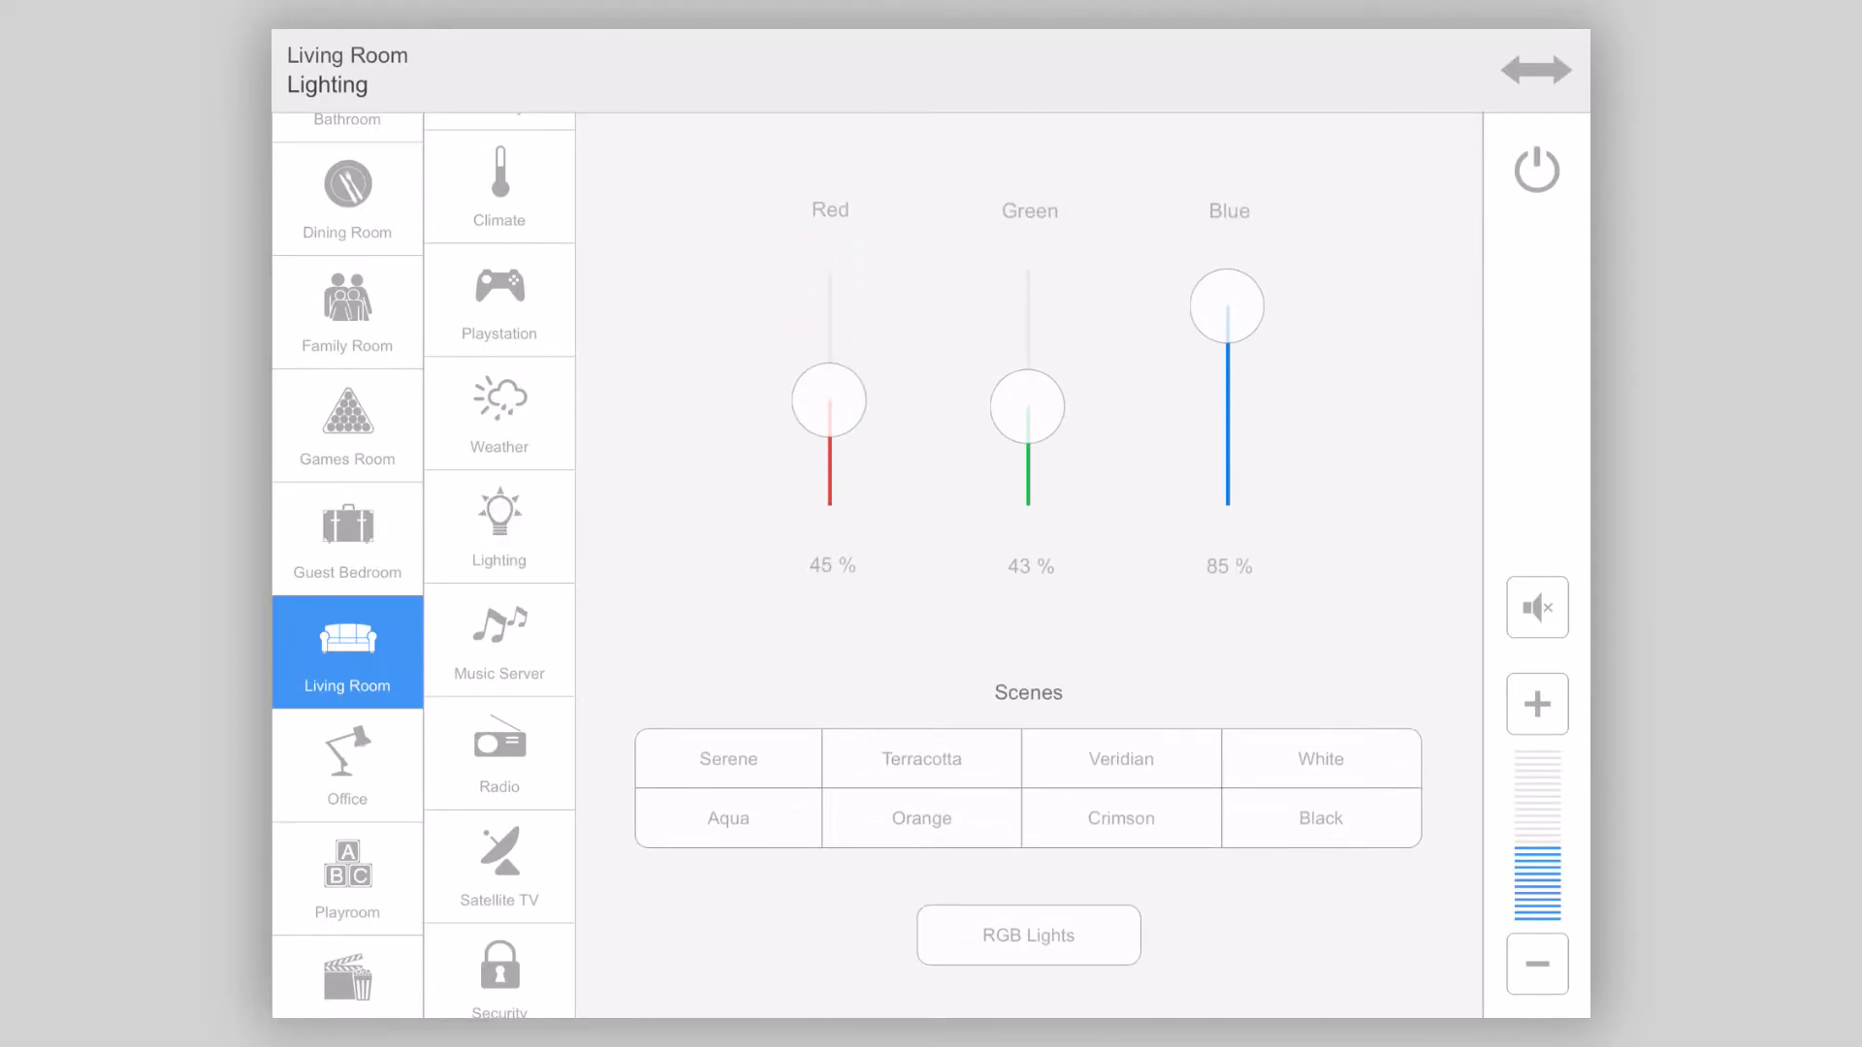
click(498, 640)
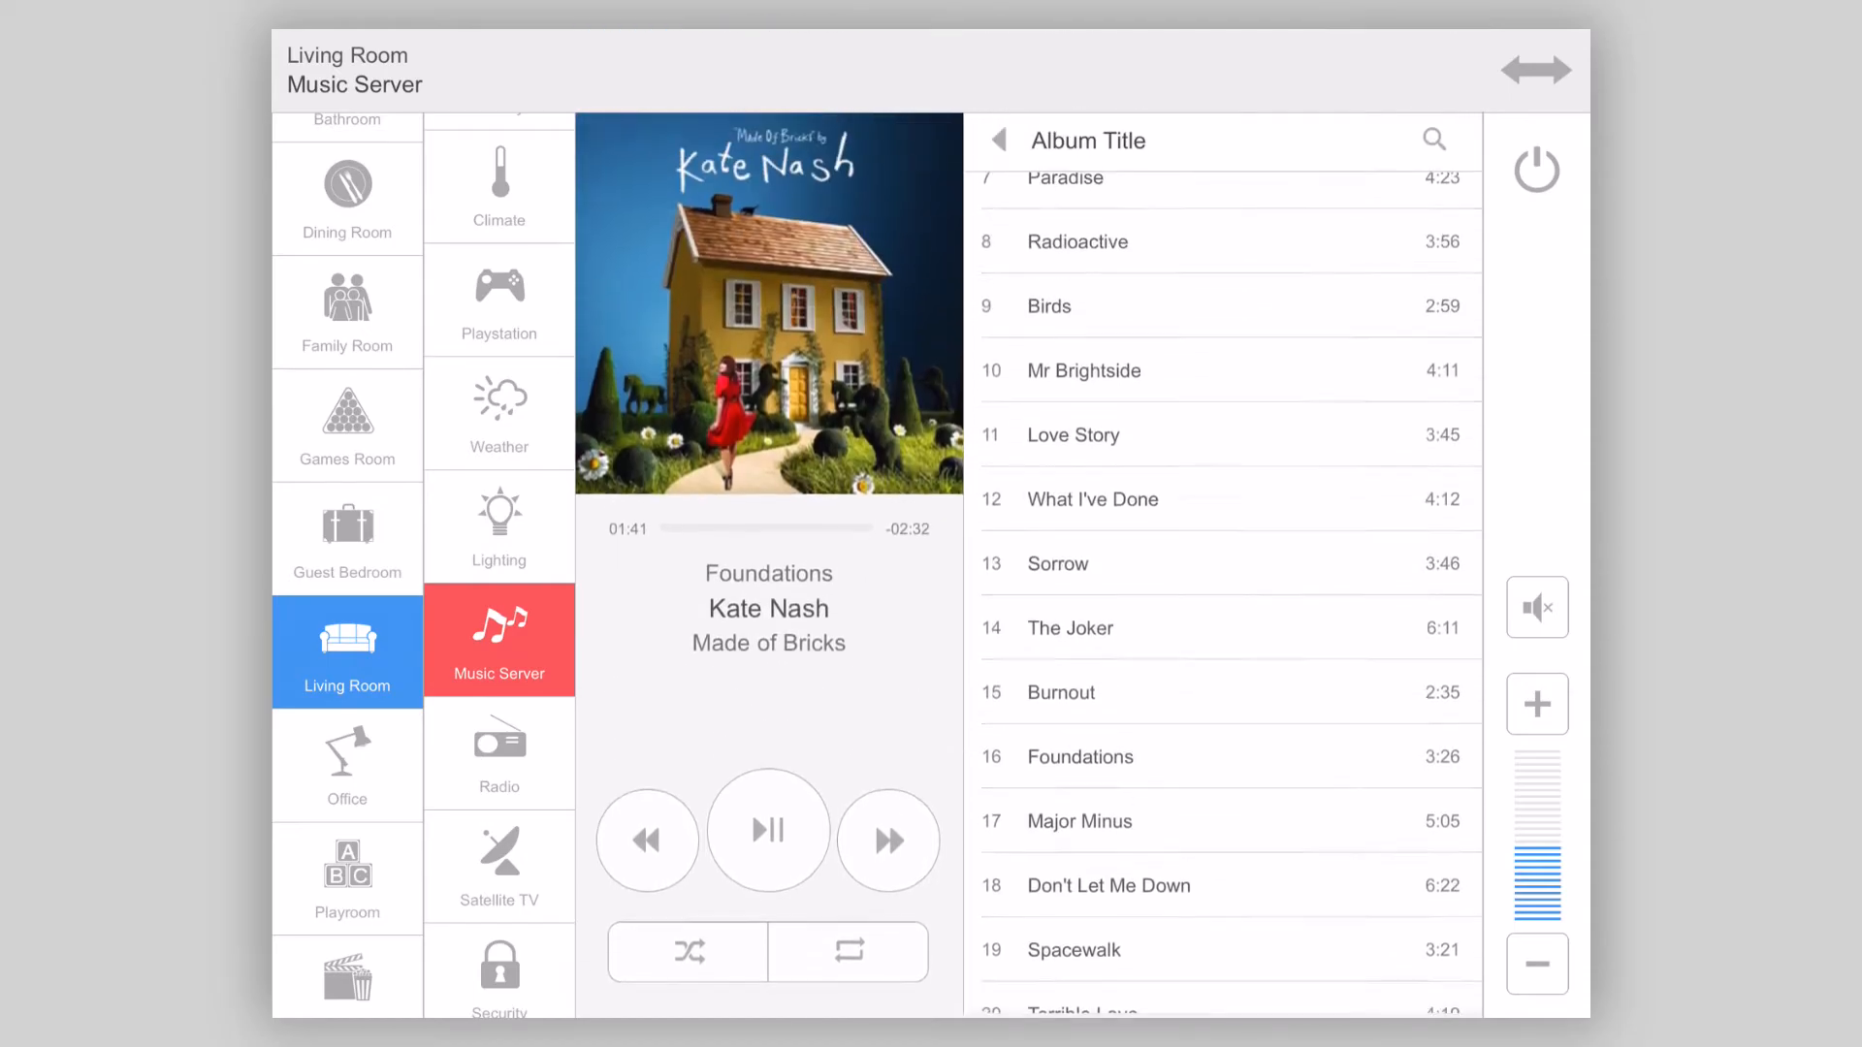
scroll(down, 3)
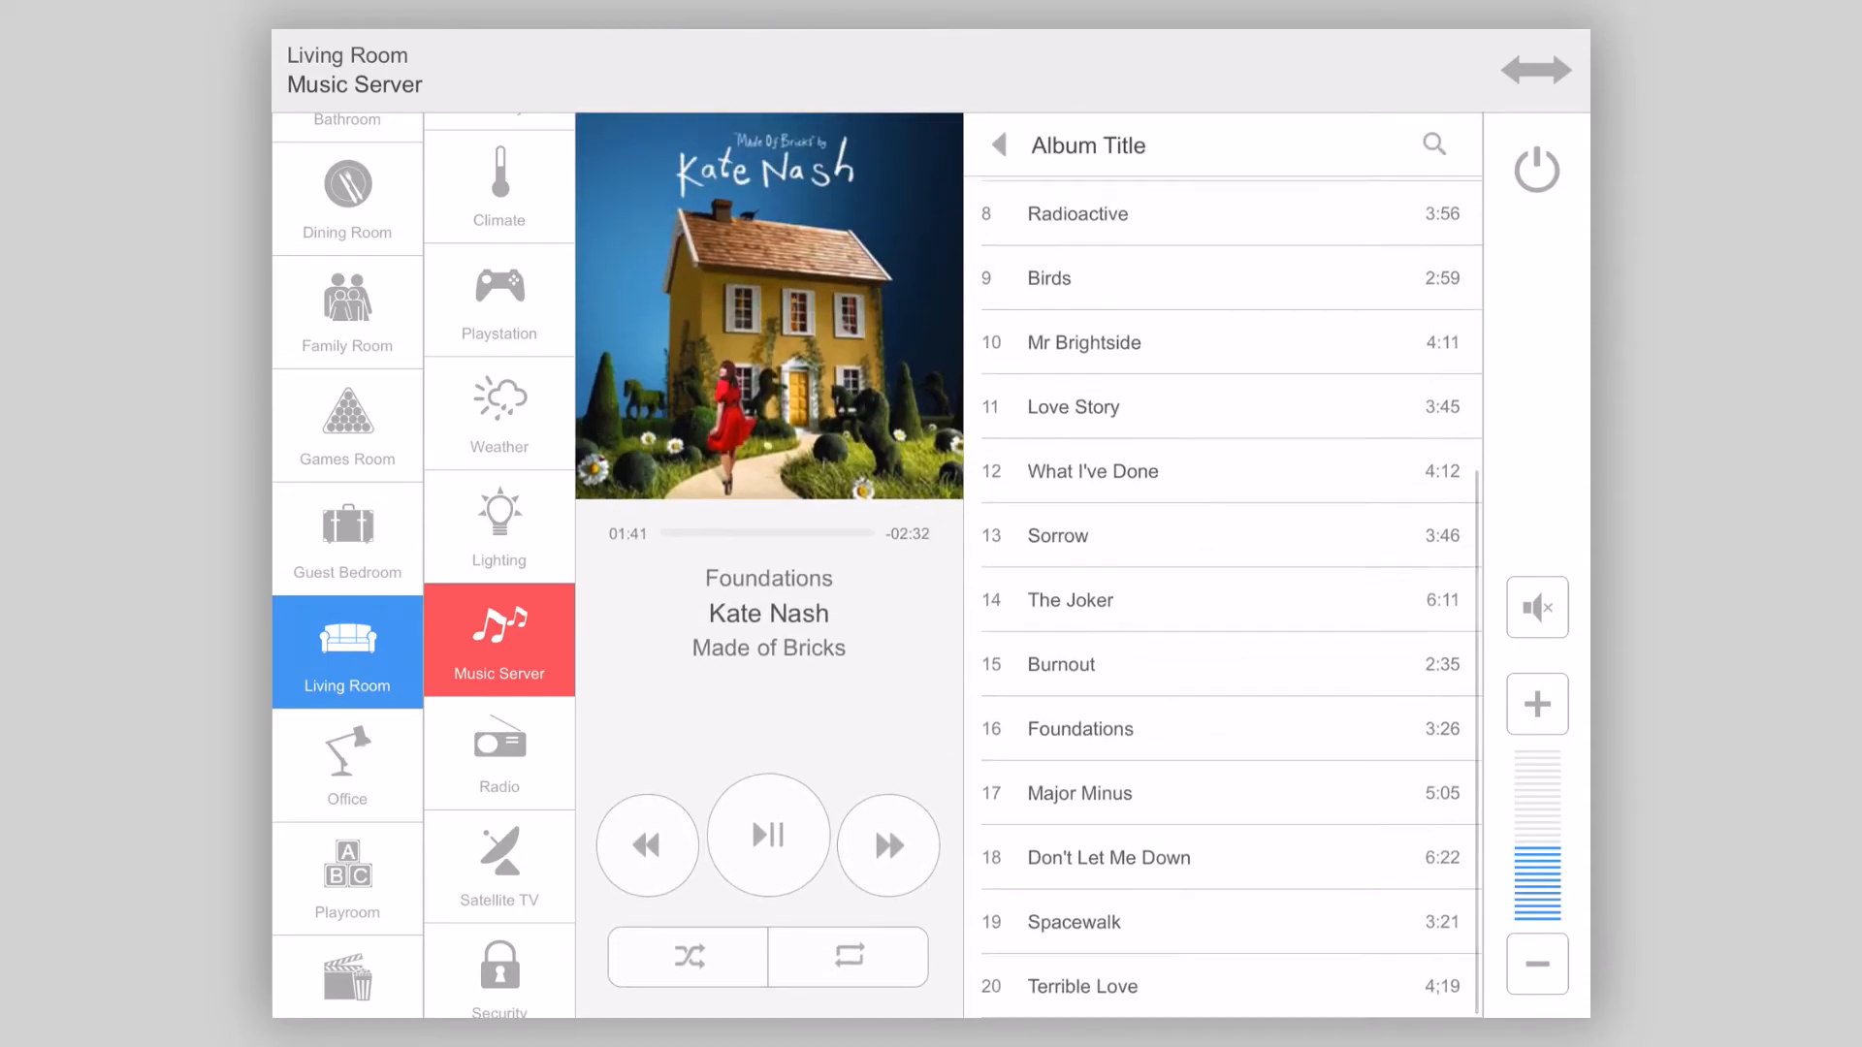
click(1062, 663)
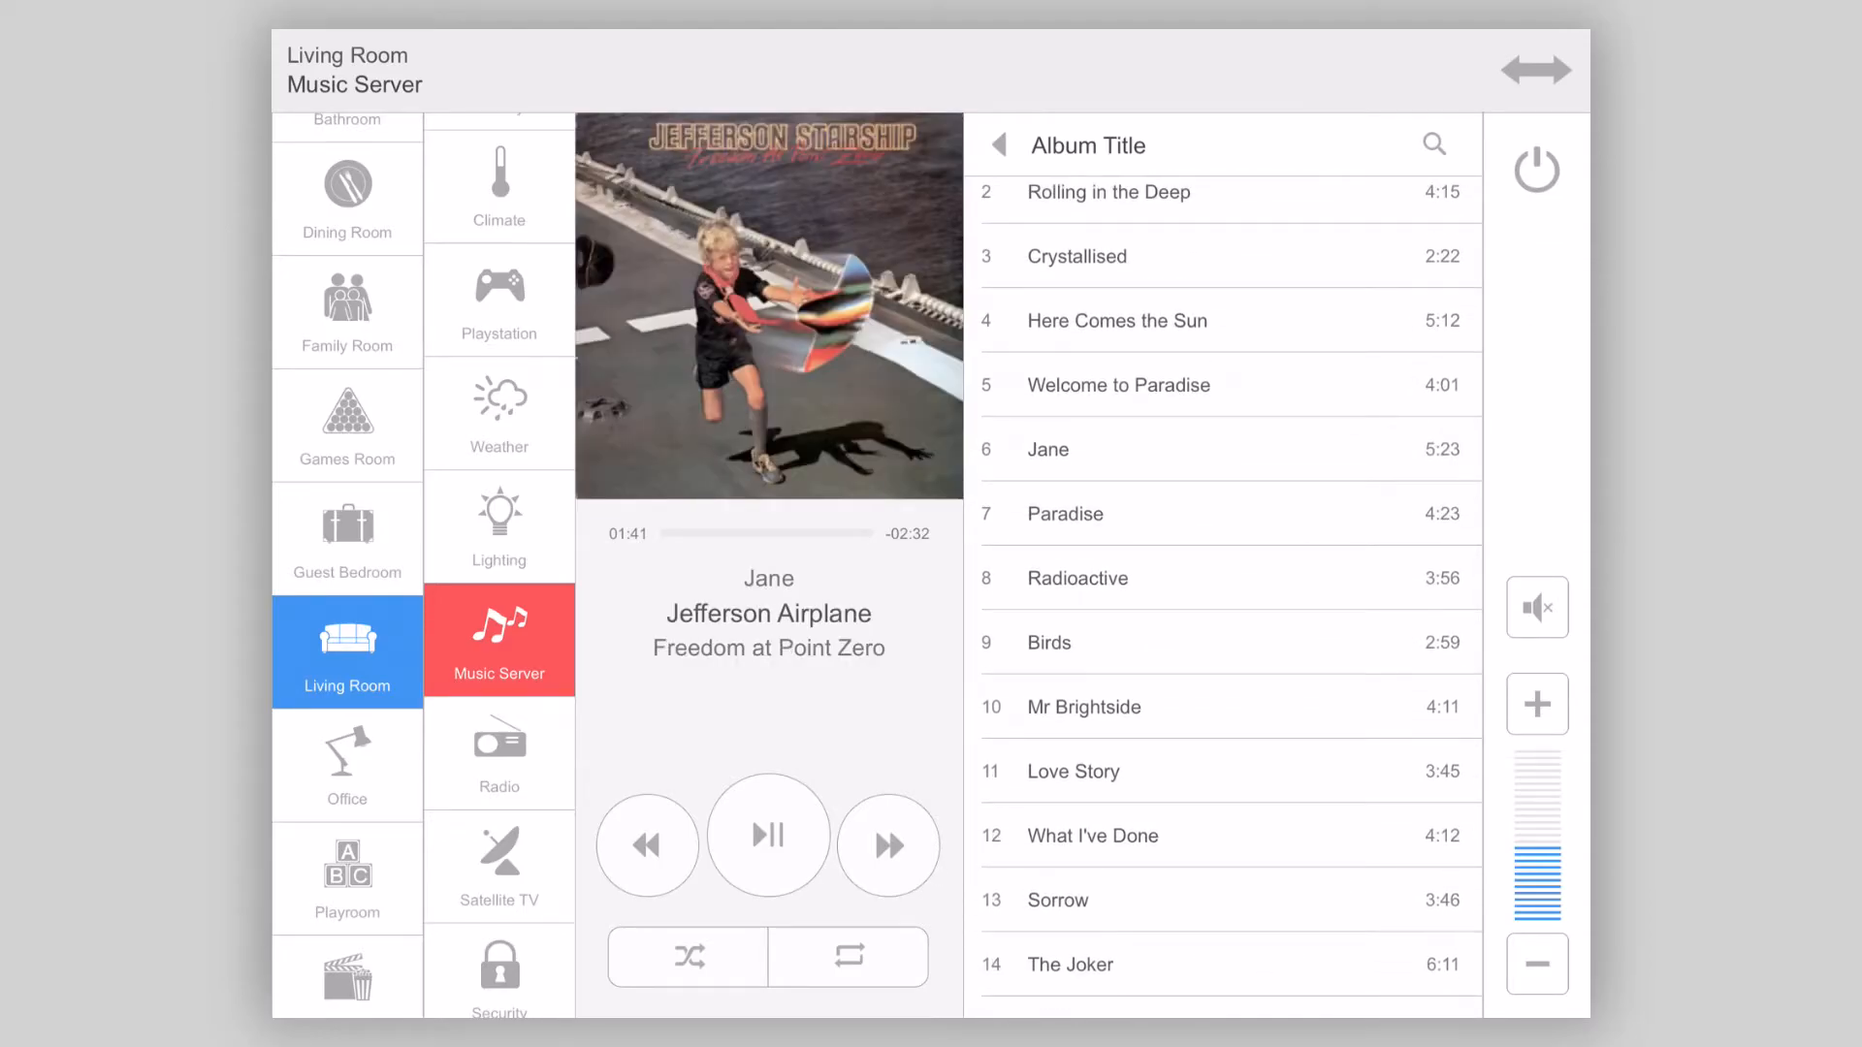
click(499, 867)
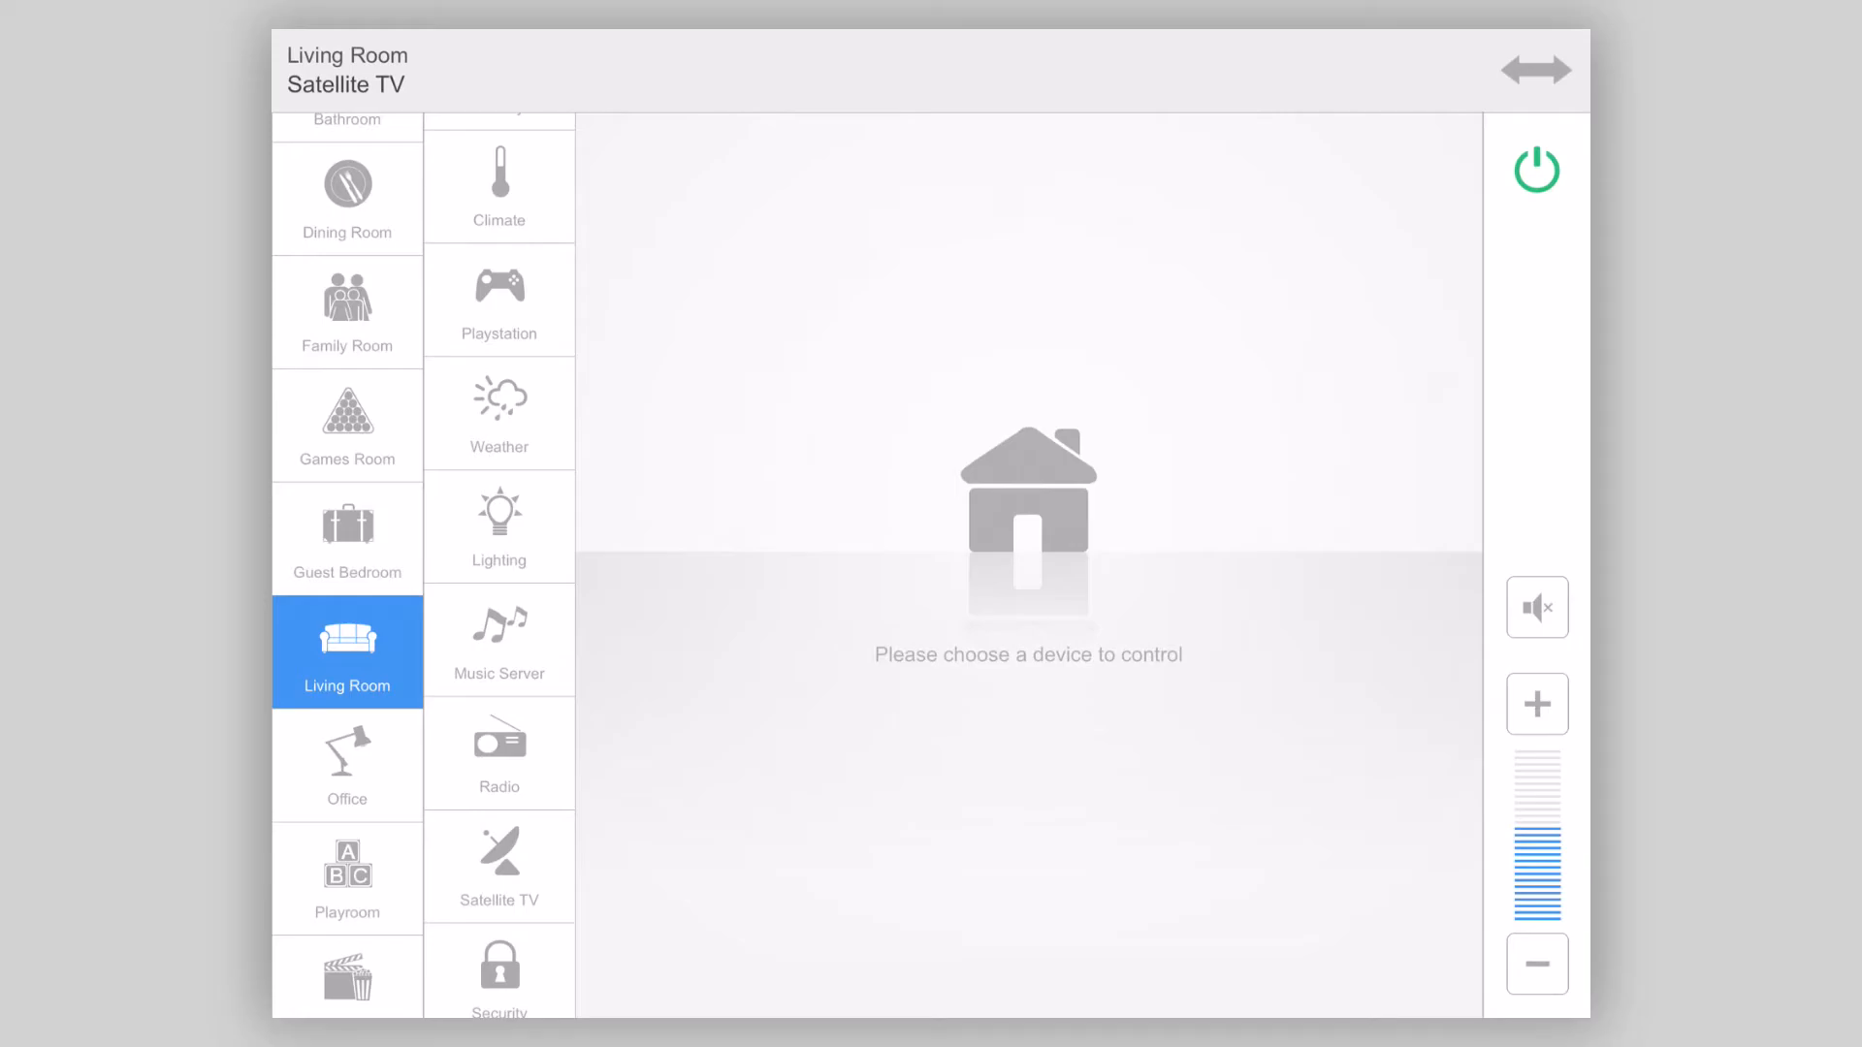
click(1535, 70)
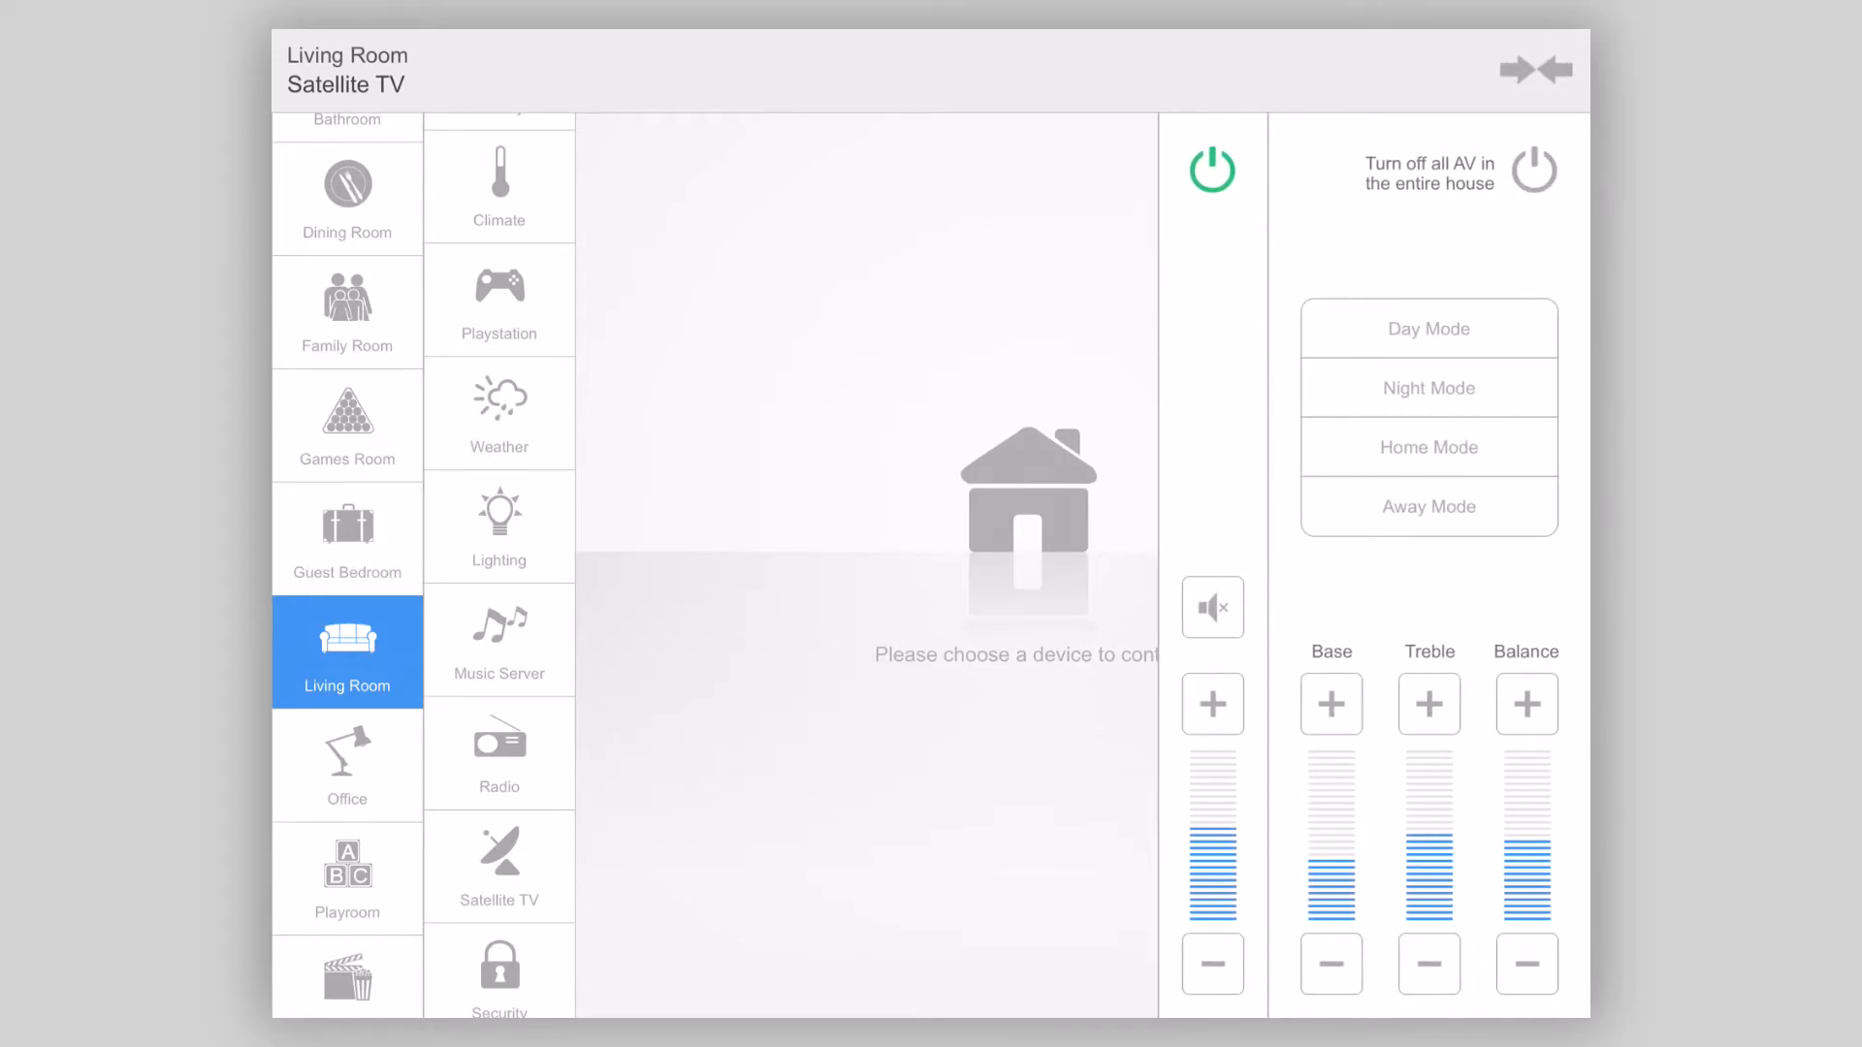
click(1526, 704)
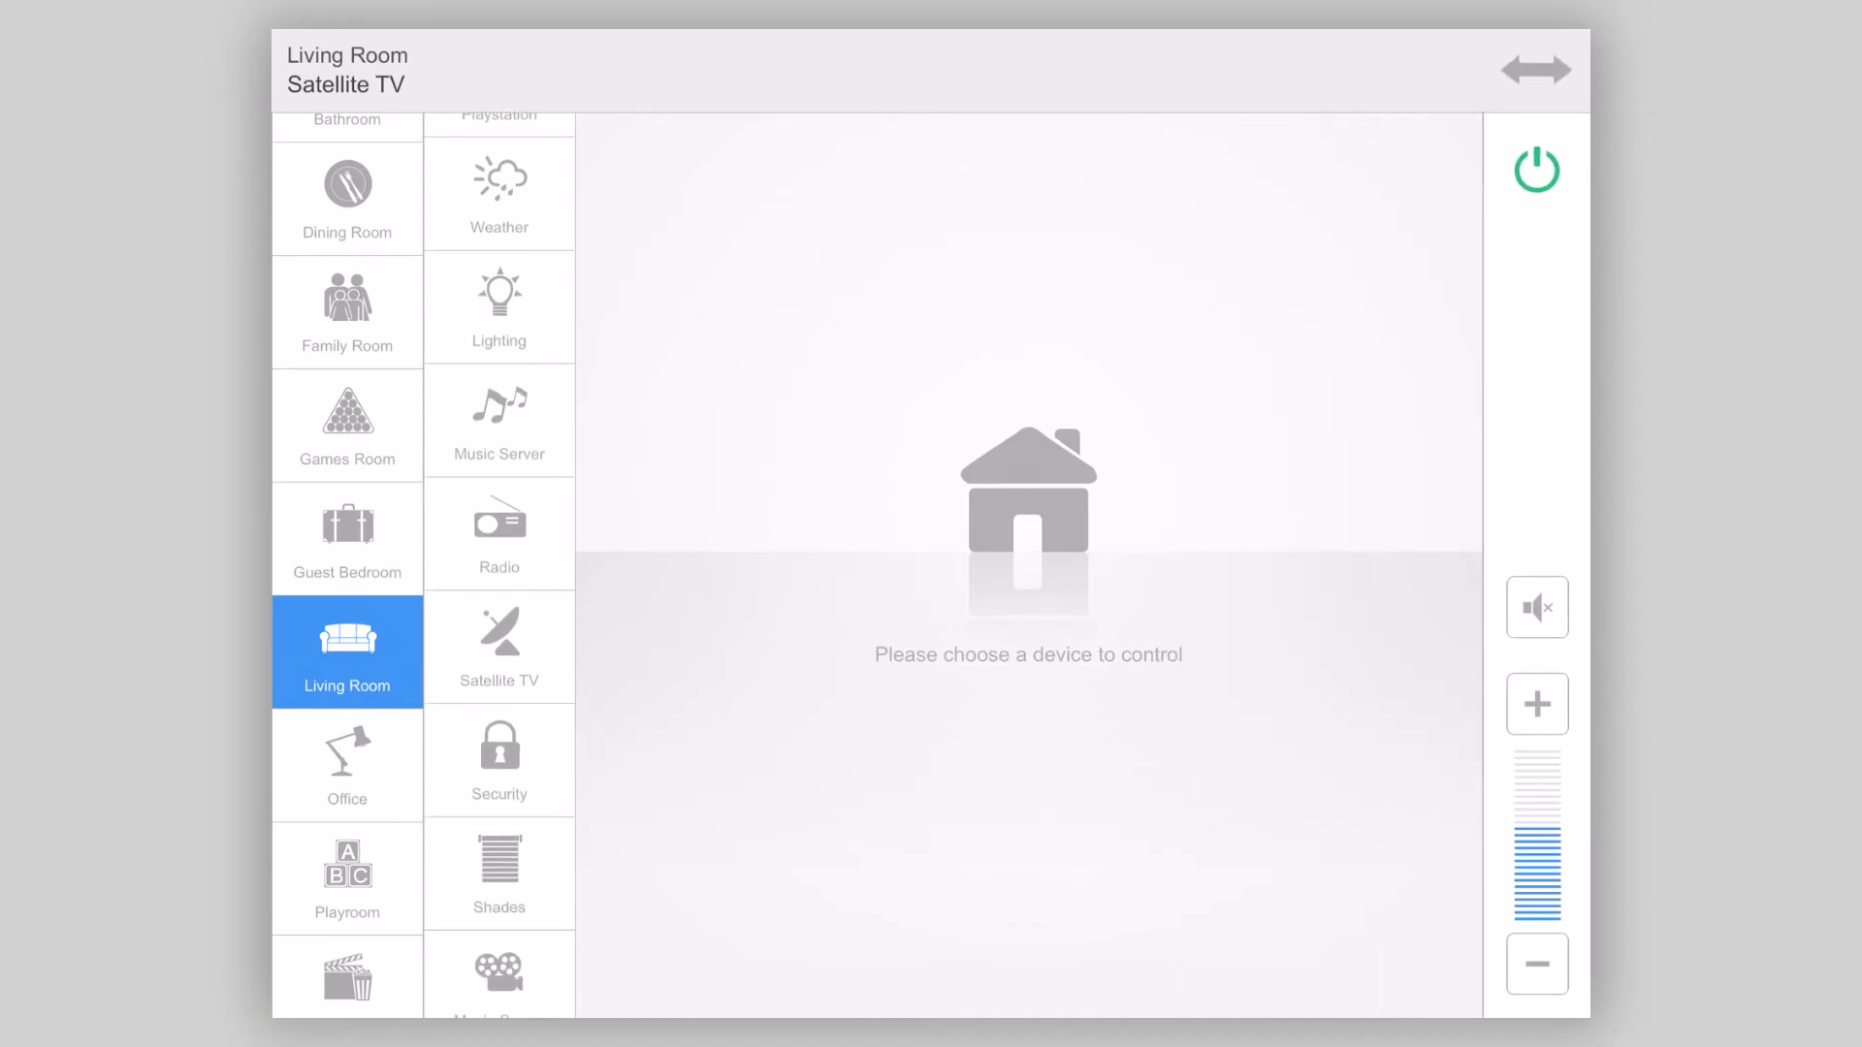
click(497, 761)
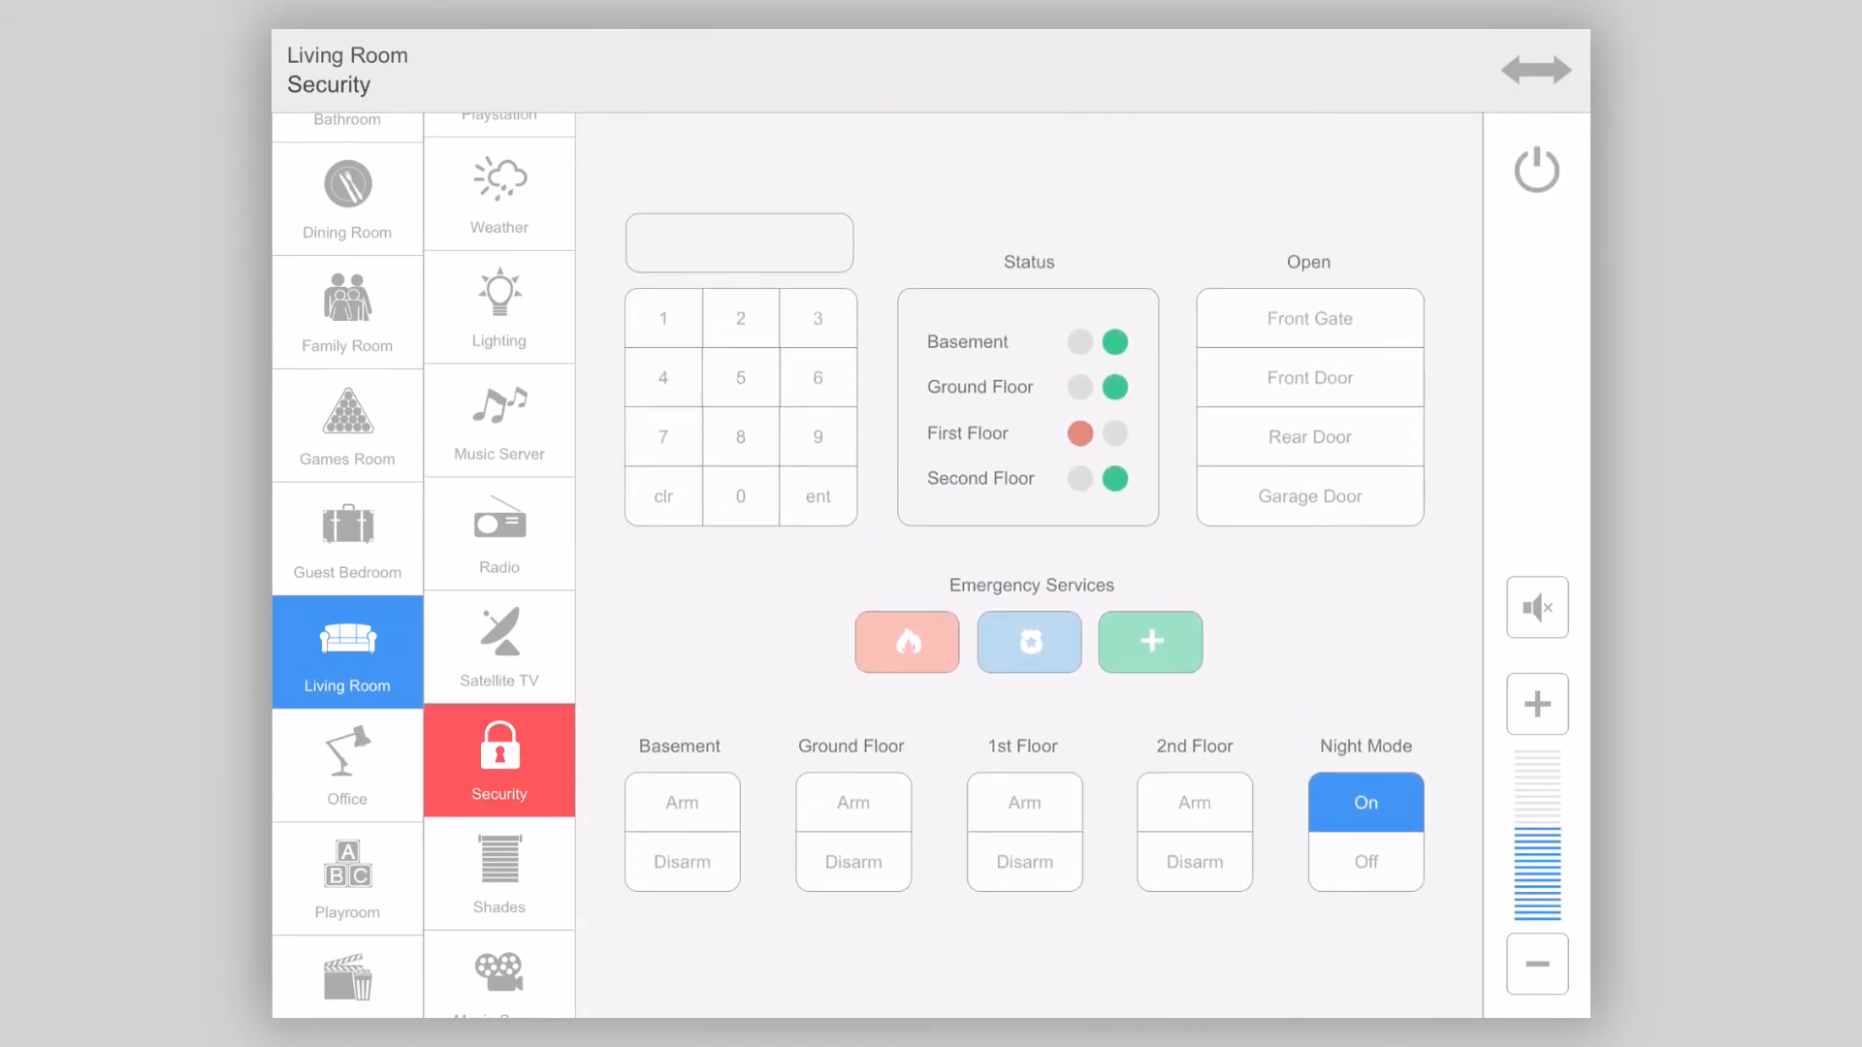
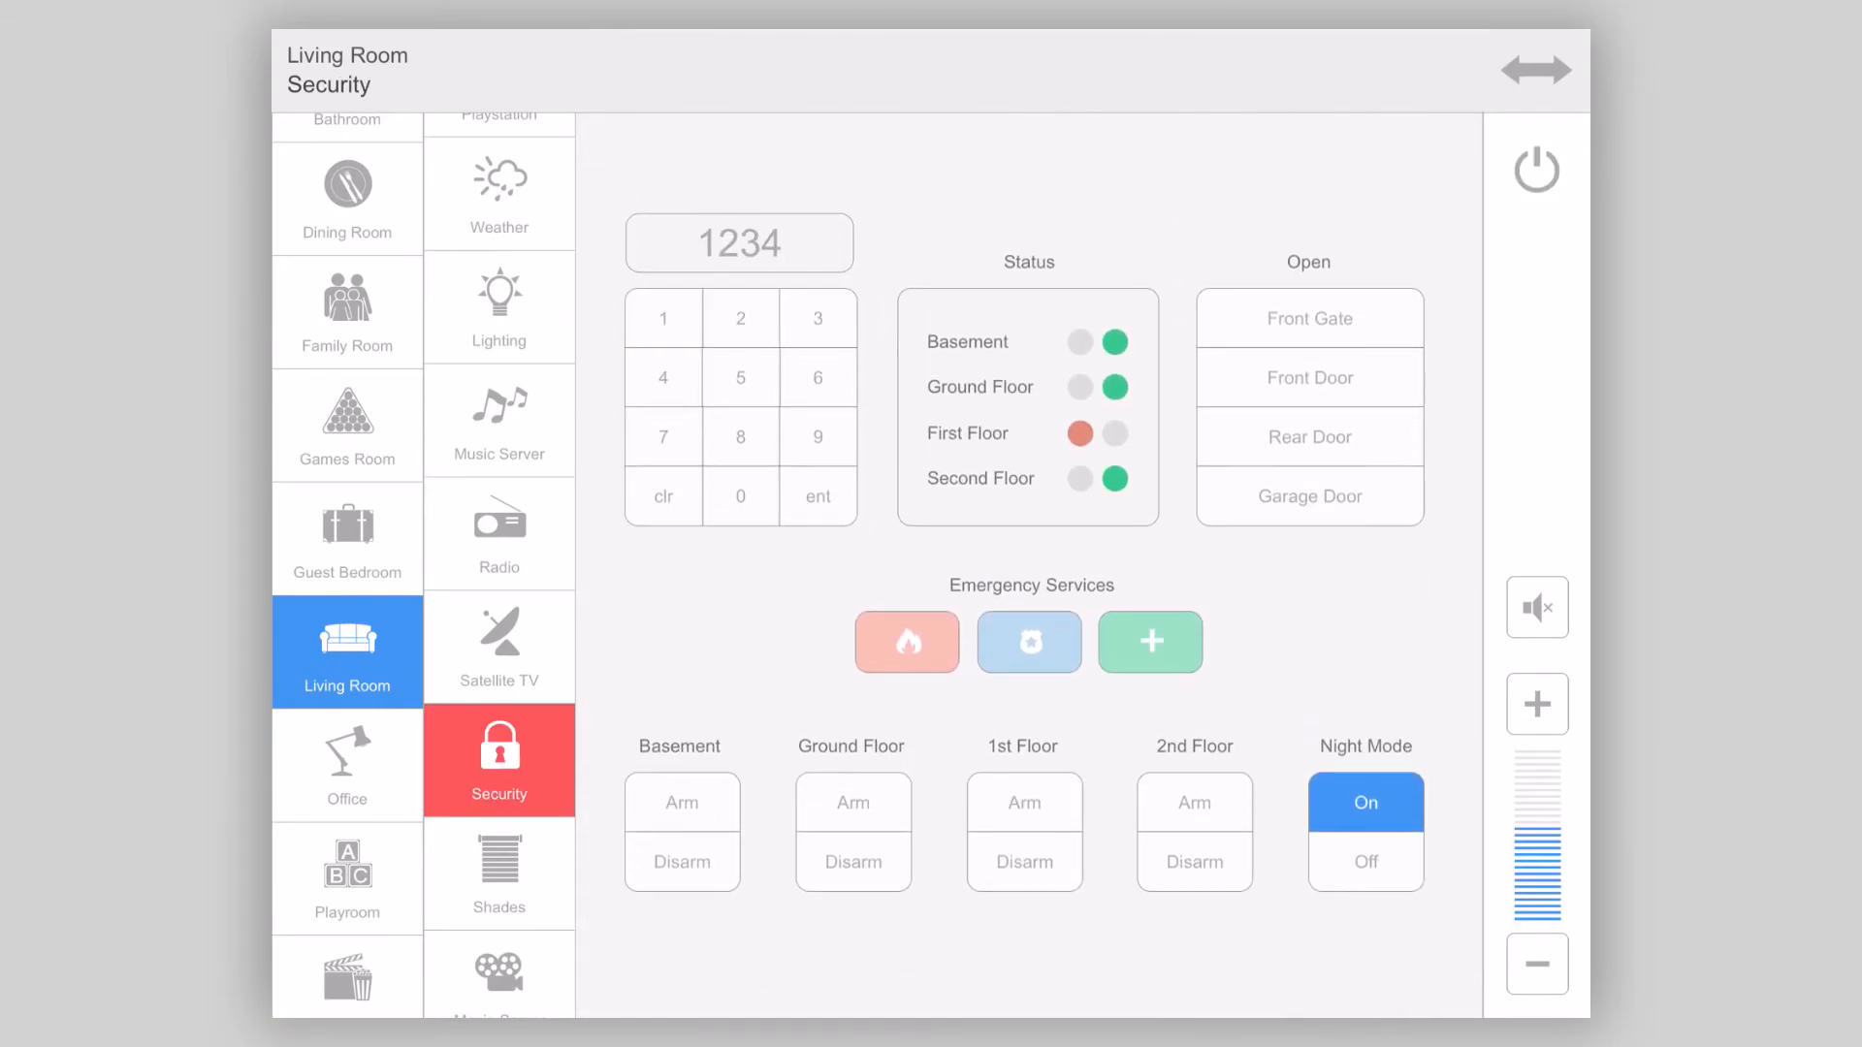